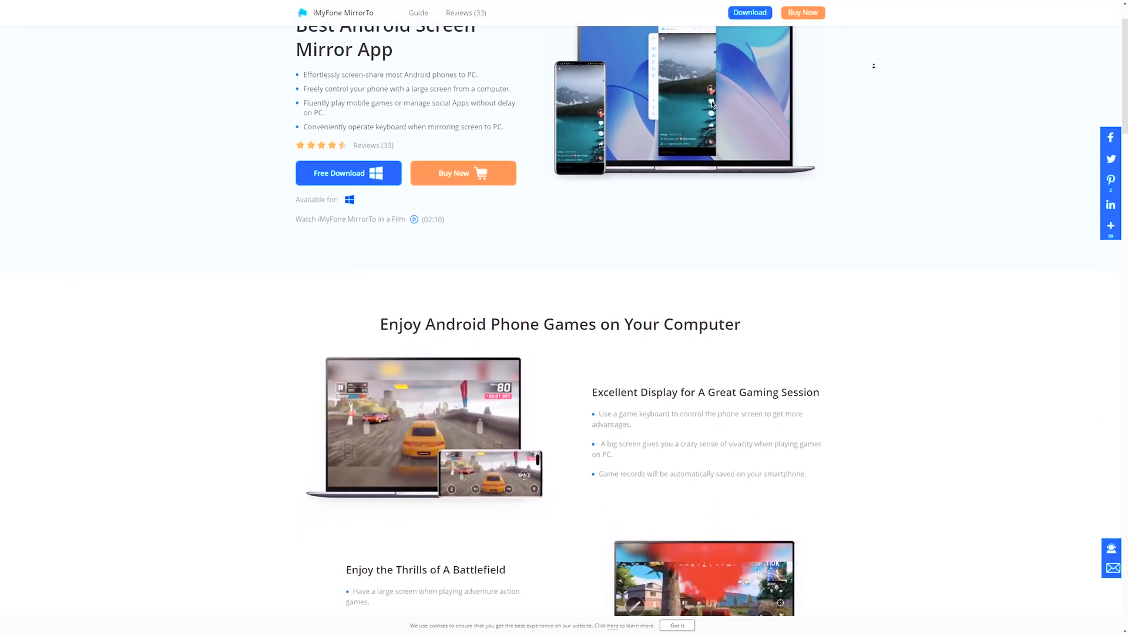
Browse the MirrorTo product page, then start the free Windows installer download
{"action": "scroll", "scroll_direction": "down", "scroll_amount": 3}
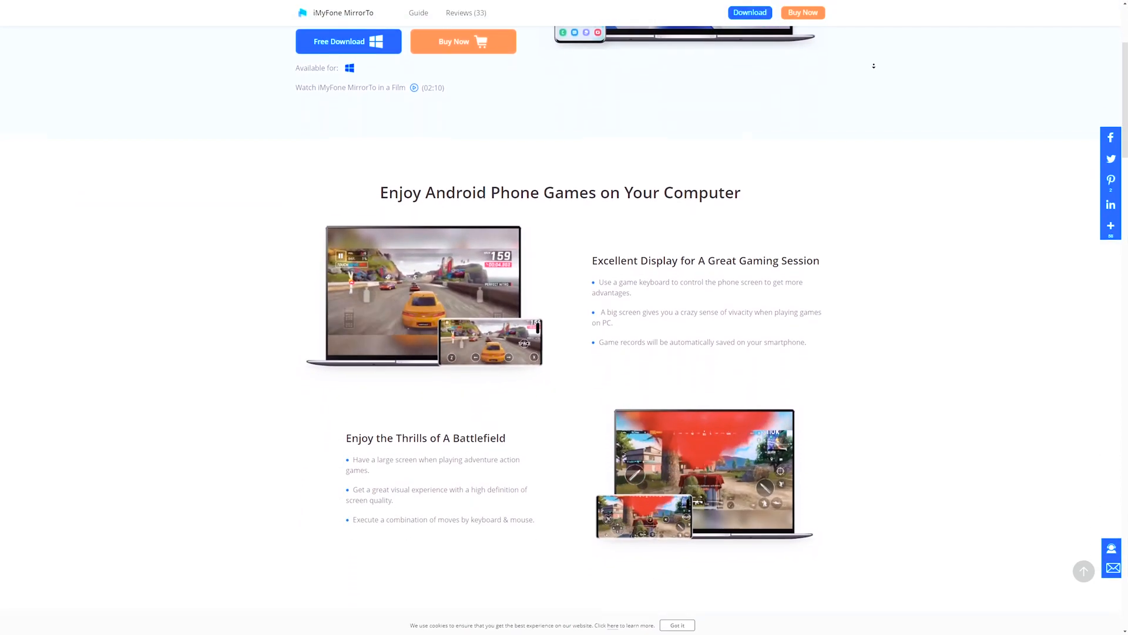
{"action": "scroll", "scroll_direction": "down", "scroll_amount": 3}
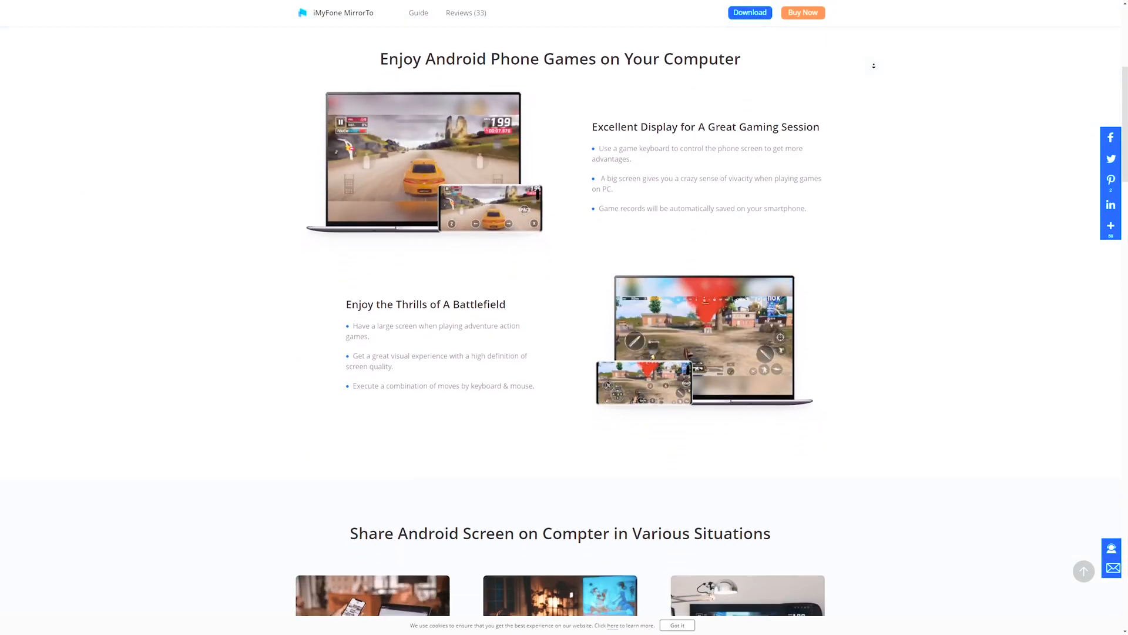
{"action": "scroll", "scroll_direction": "down", "scroll_amount": 3}
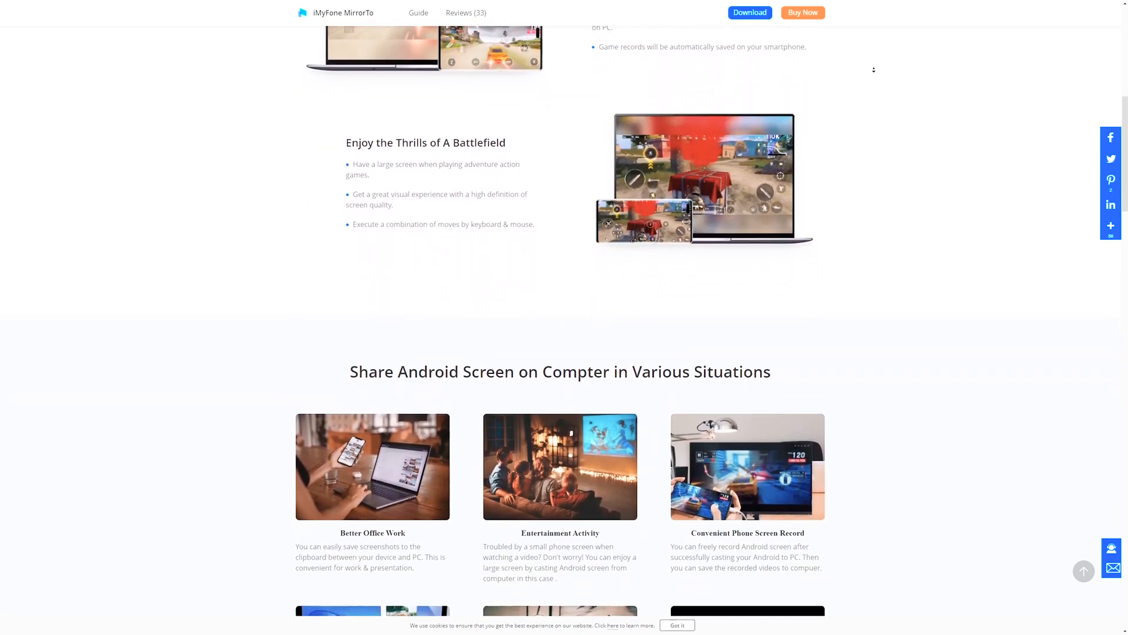
{"action": "scroll", "scroll_direction": "down", "scroll_amount": 3}
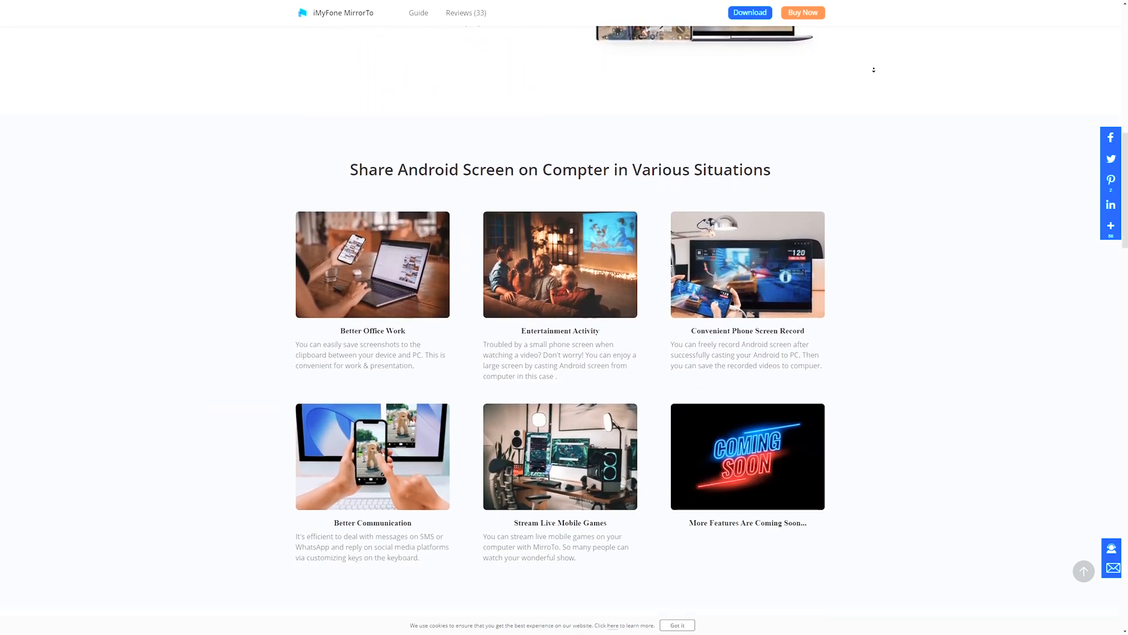
{"action": "scroll", "scroll_direction": "down", "scroll_amount": 3}
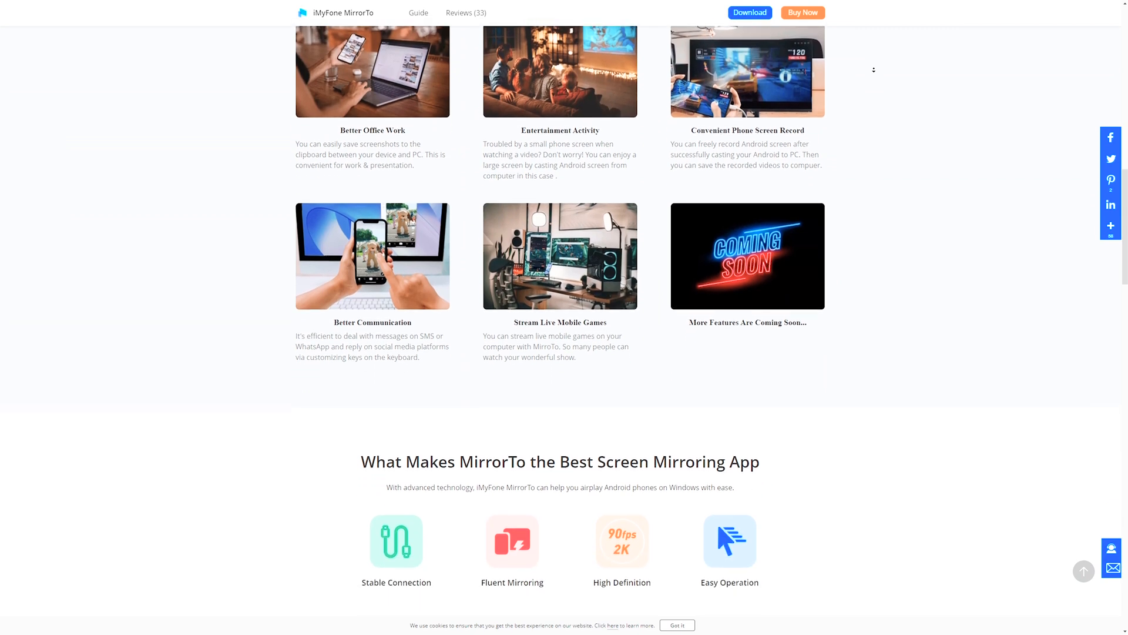
{"action": "scroll", "scroll_direction": "up", "scroll_amount": 3}
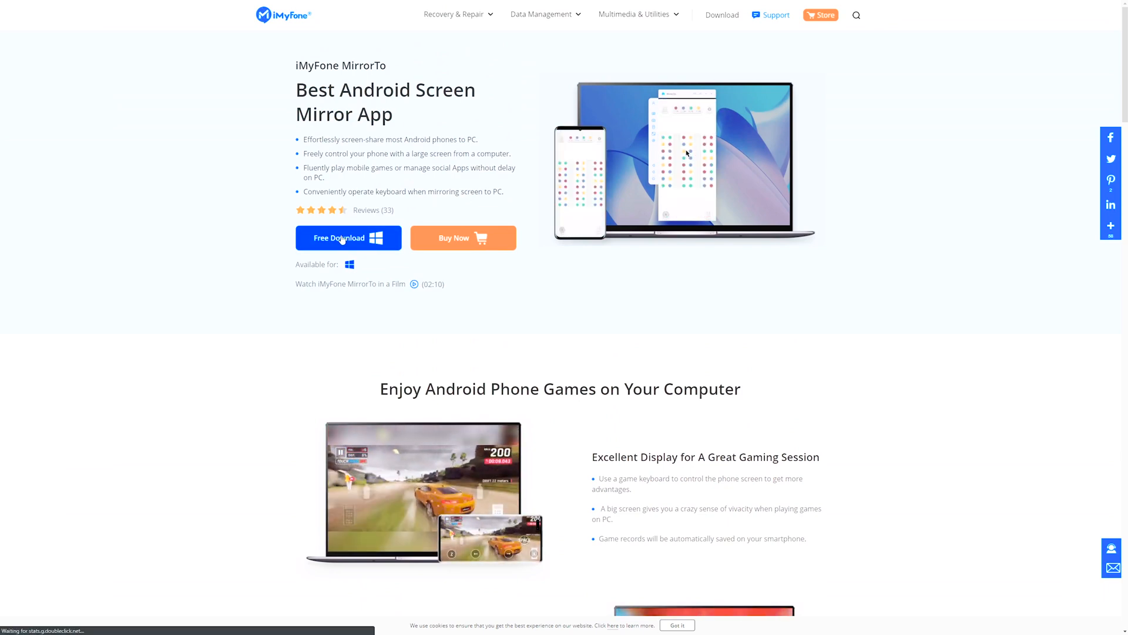
{"action": "left_click", "coordinate": [349, 237]}
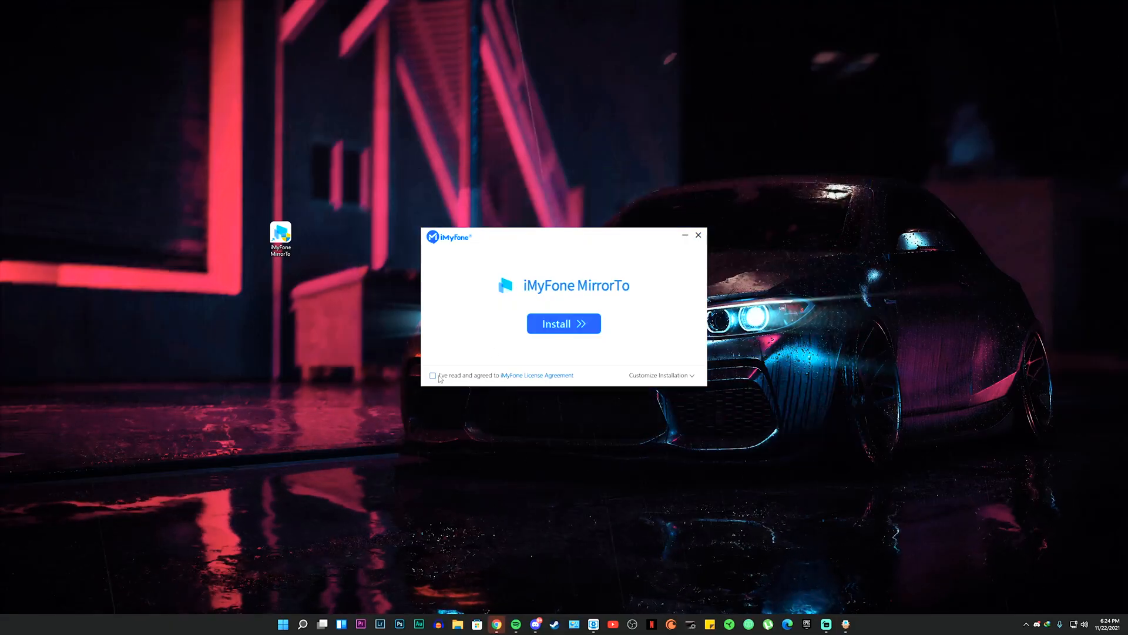
Accept the license, install MirrorTo, quit setup and launch it from the desktop icon
{"action": "left_click", "coordinate": [432, 375]}
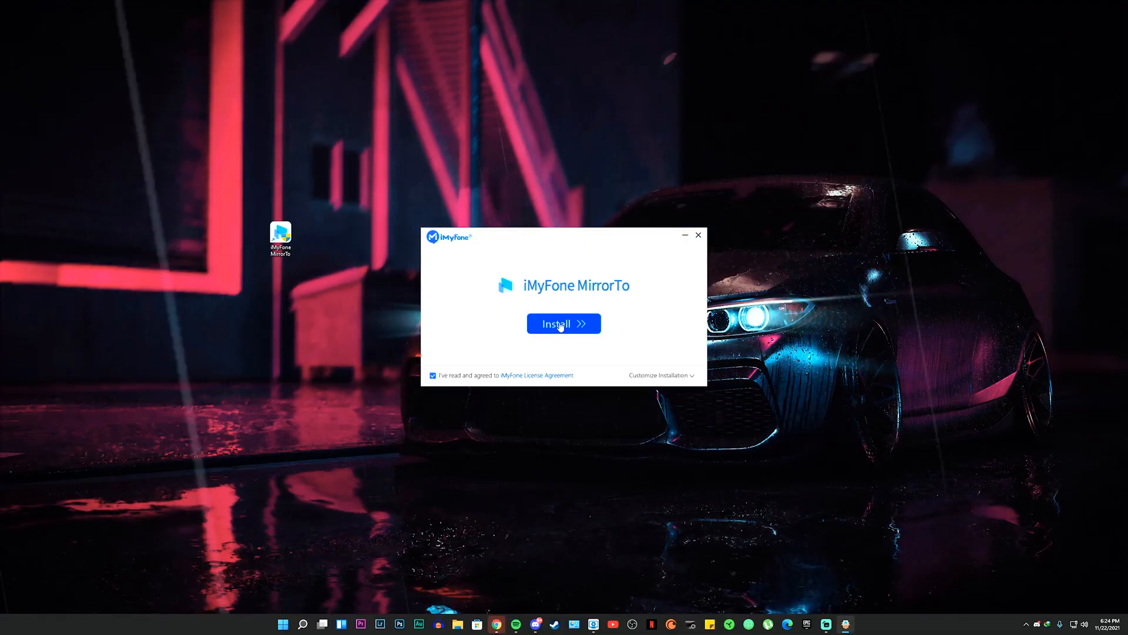
{"action": "left_click", "coordinate": [697, 234]}
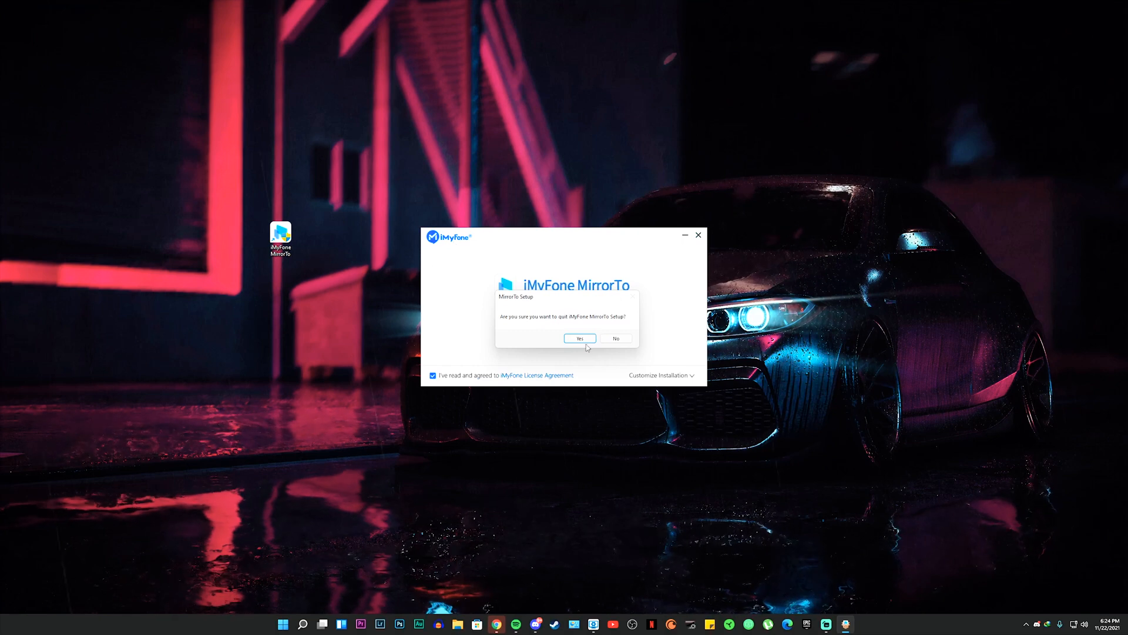
{"action": "left_click", "coordinate": [579, 339]}
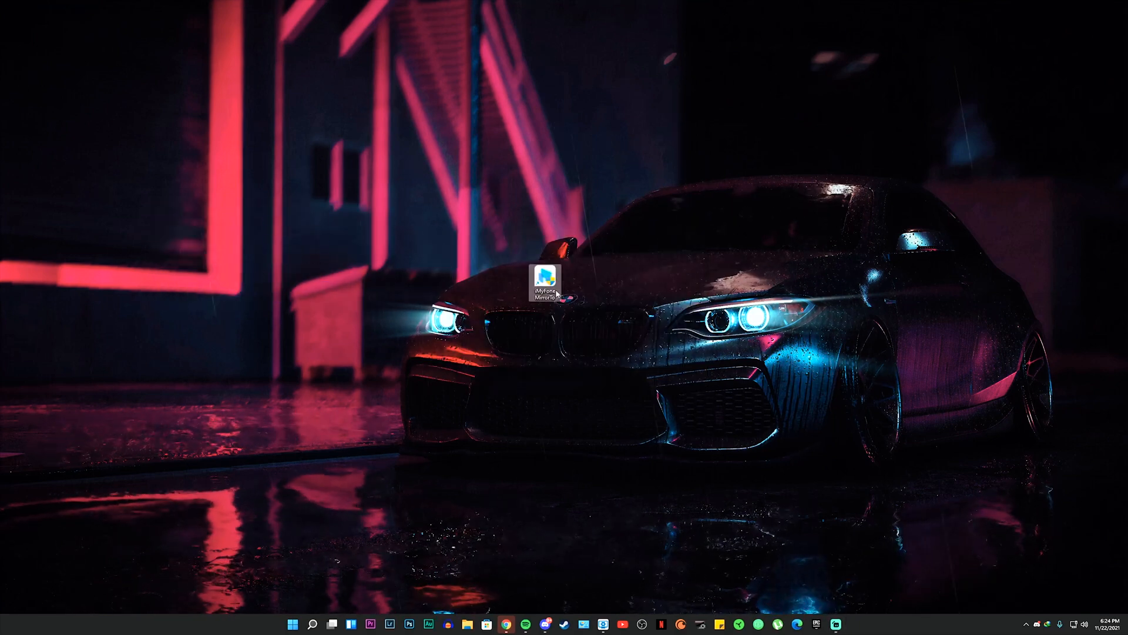
{"action": "double_click", "coordinate": [549, 281]}
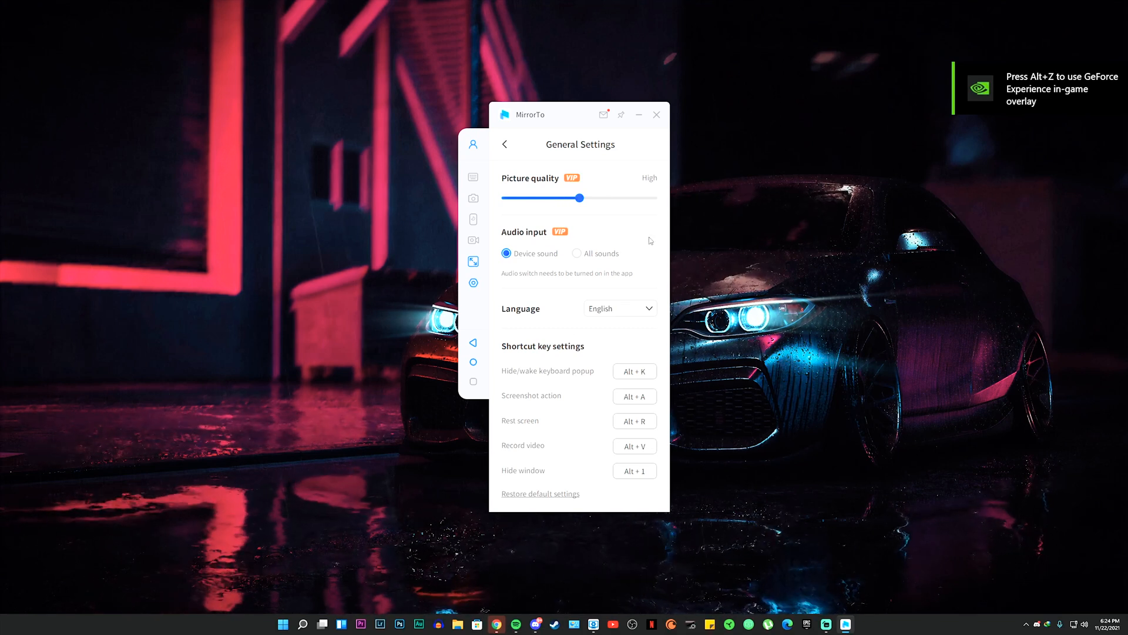
In Multimedia Settings, choose 1080P HD recording quality and 60 FPS frame rate
{"action": "left_click", "coordinate": [505, 144]}
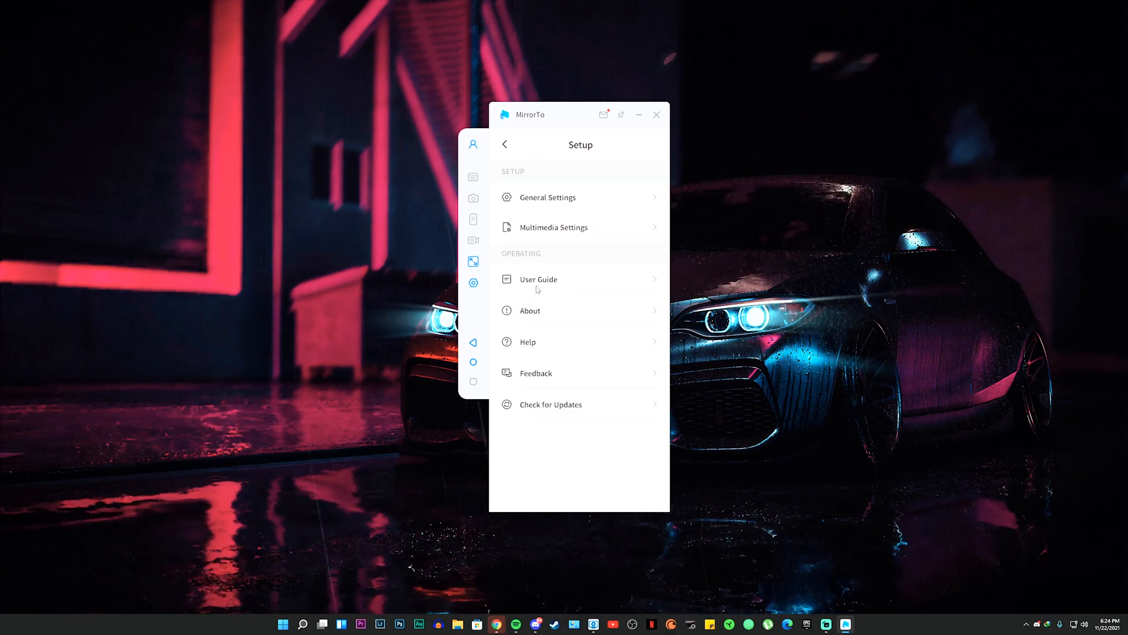
{"action": "left_click", "coordinate": [554, 227]}
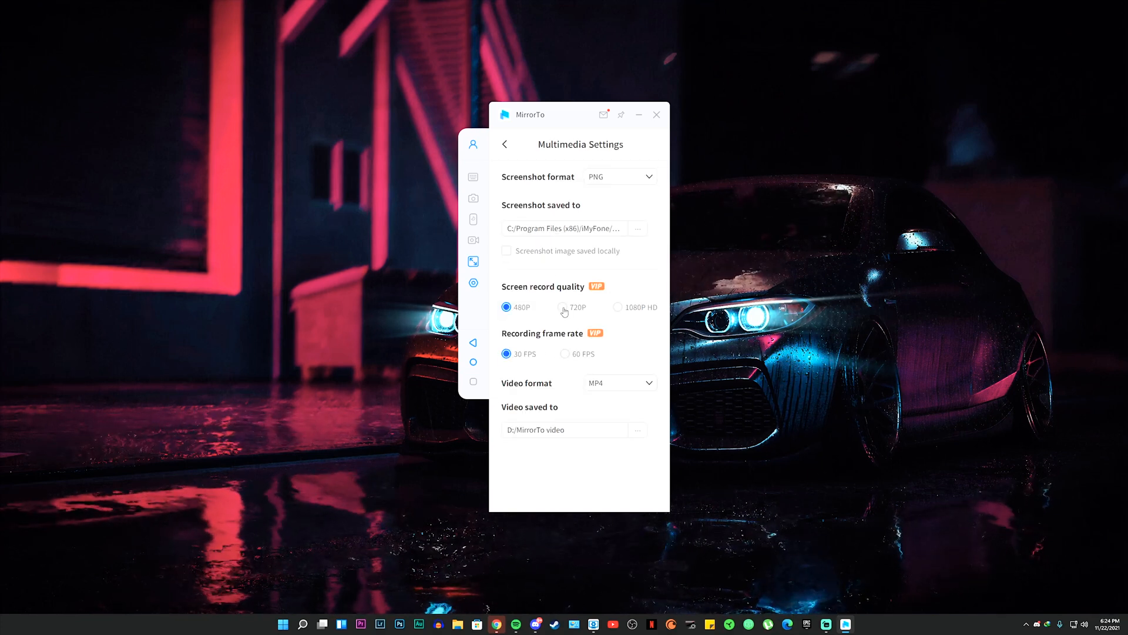
{"action": "left_click", "coordinate": [618, 307]}
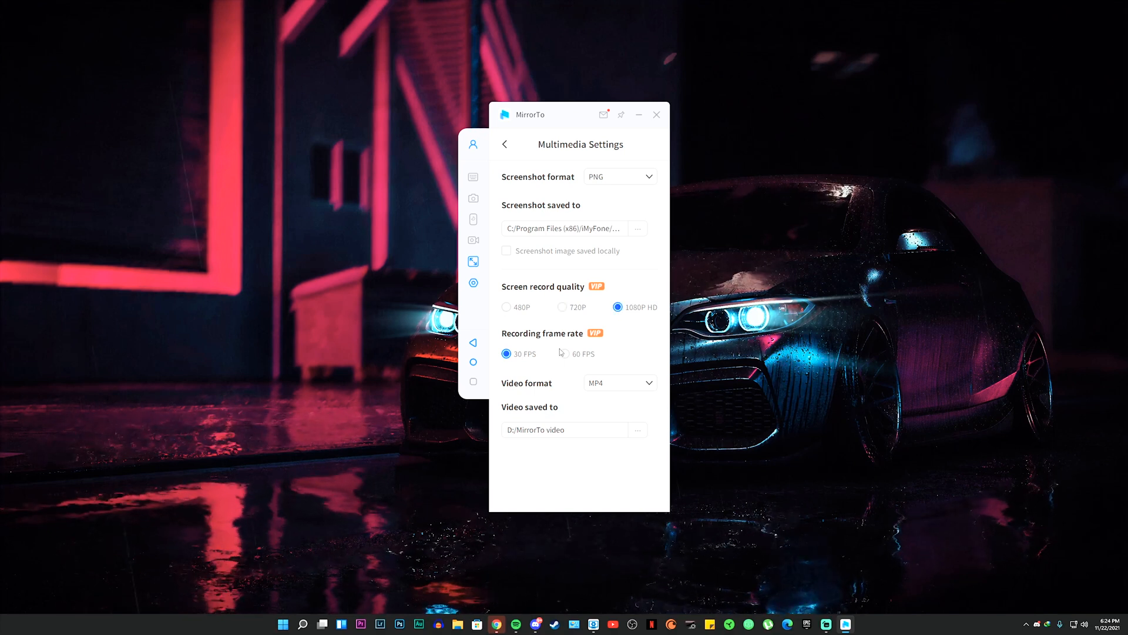
{"action": "left_click", "coordinate": [565, 353]}
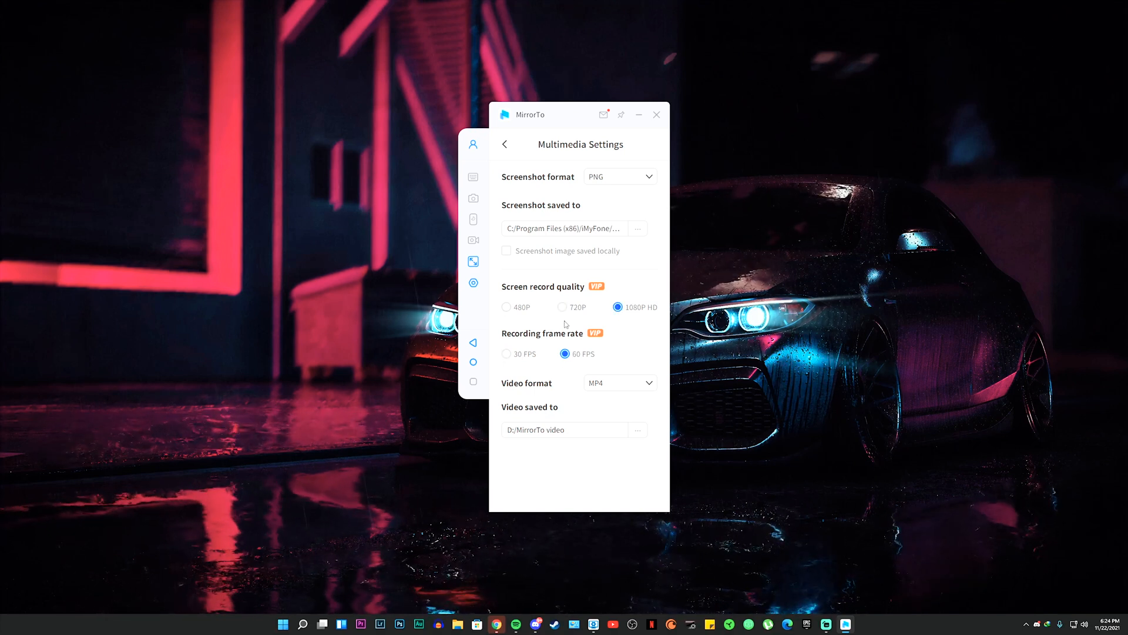
{"action": "left_click", "coordinate": [506, 144]}
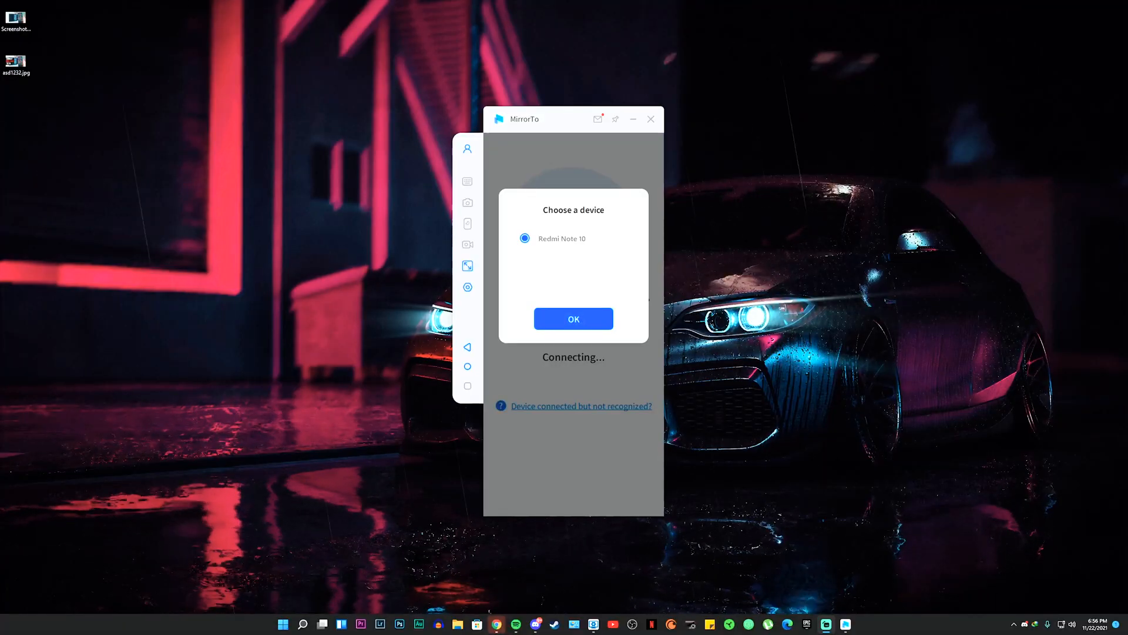
{"action": "mouse_move", "coordinate": [138, 64]}
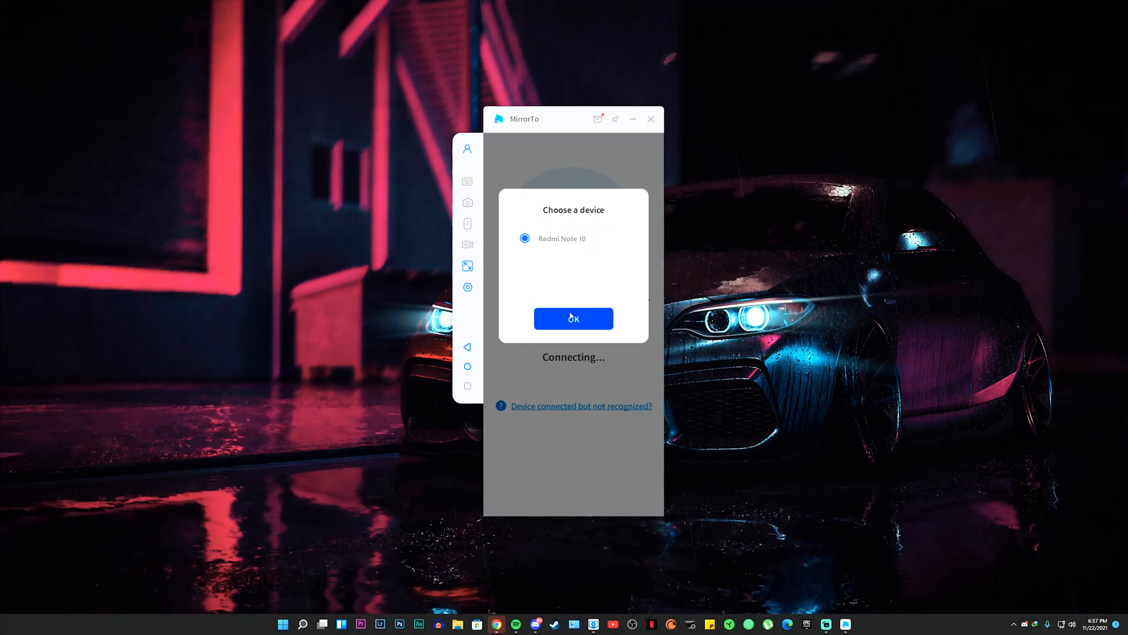
Confirm Redmi Note 10 in the Choose a device dialog
{"action": "left_click", "coordinate": [573, 318]}
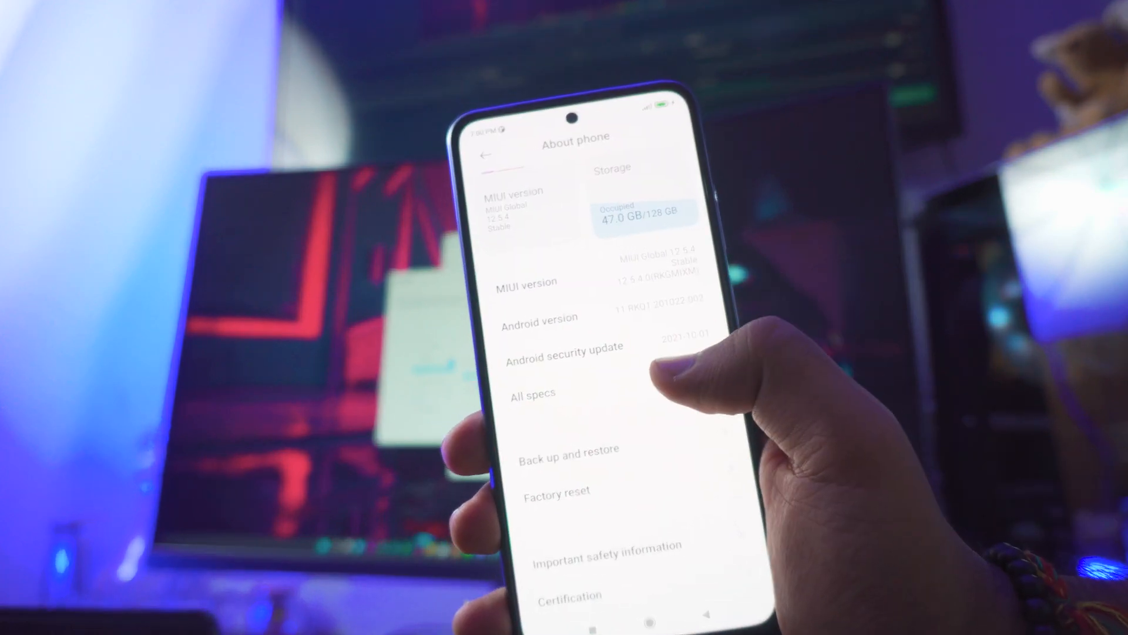
On the phone, navigate through Additional settings to Developer options
{"action": "left_click", "coordinate": [531, 394]}
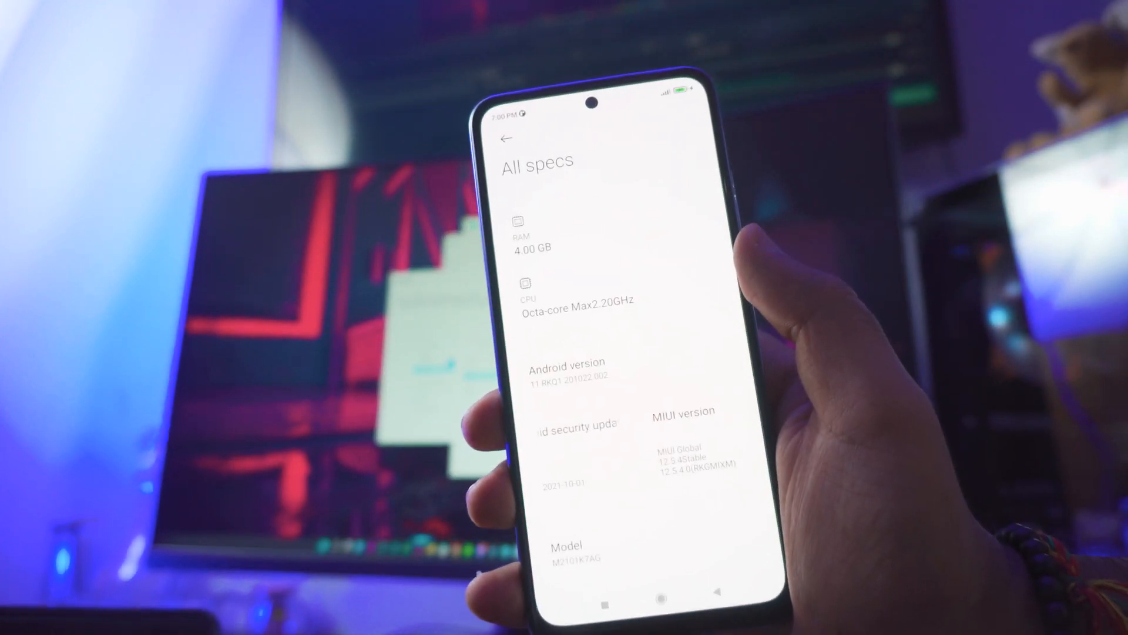
{"action": "scroll", "scroll_direction": "down", "scroll_amount": 3}
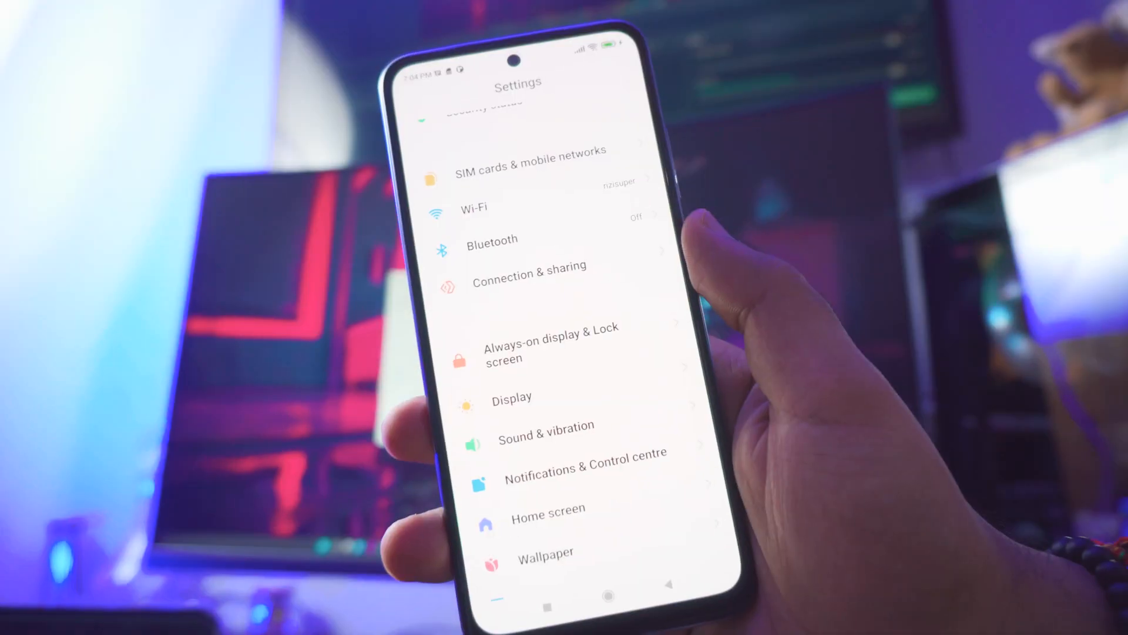
{"action": "scroll", "scroll_direction": "down", "scroll_amount": 3}
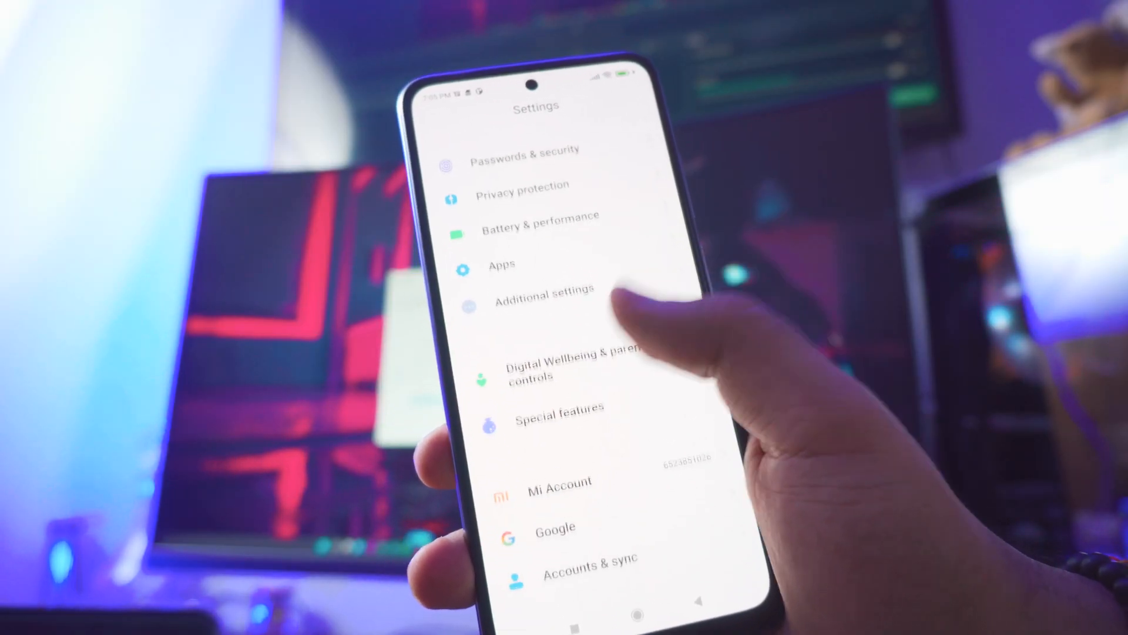
{"action": "left_click", "coordinate": [543, 291]}
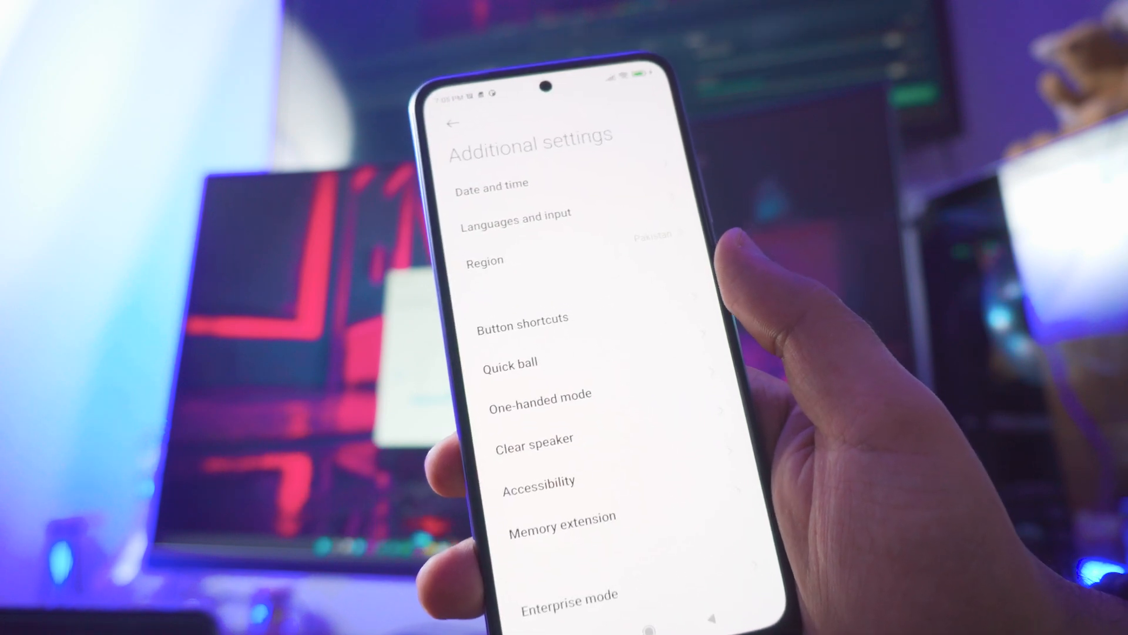
{"action": "scroll", "scroll_direction": "down", "scroll_amount": 3}
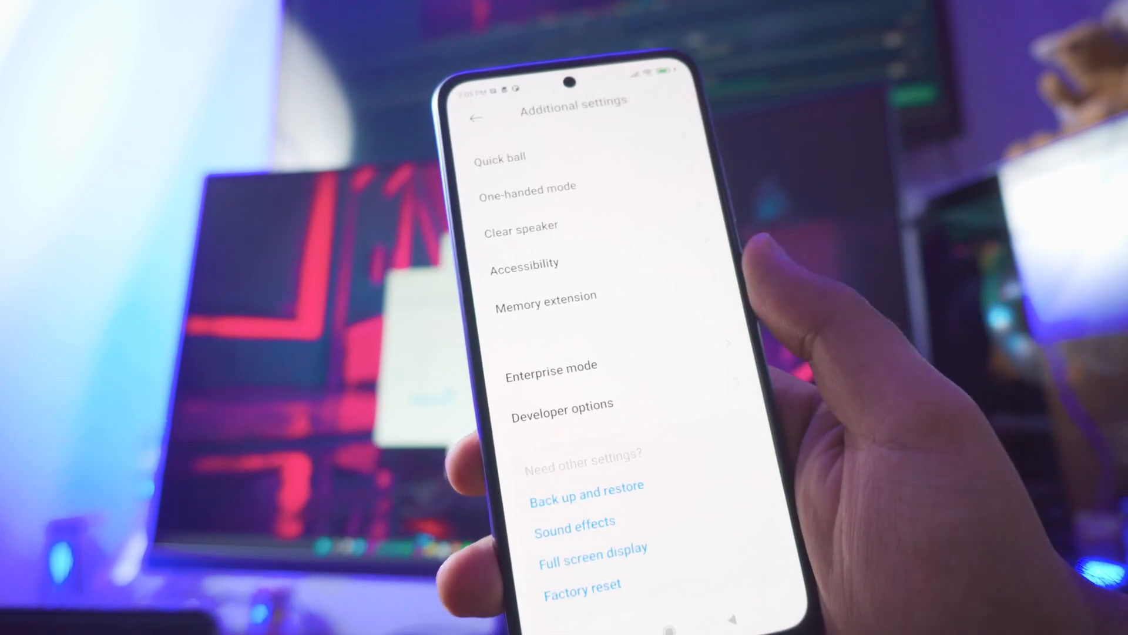
{"action": "left_click", "coordinate": [564, 404]}
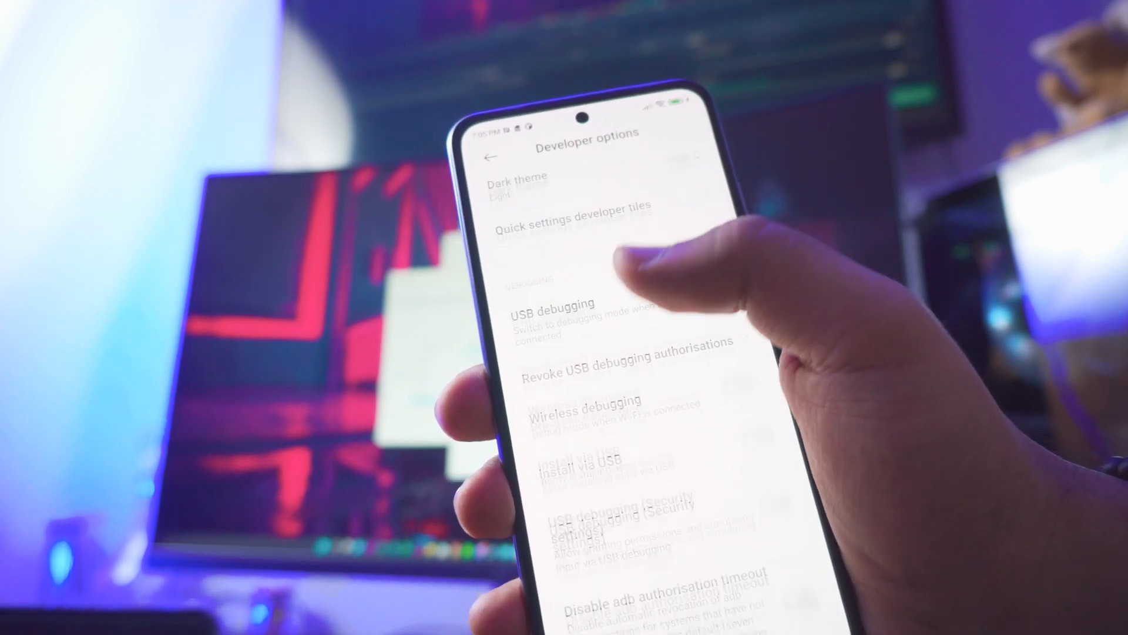
Switch on USB debugging and acknowledge the risk warning in the Danger dialog
{"action": "left_click", "coordinate": [729, 302]}
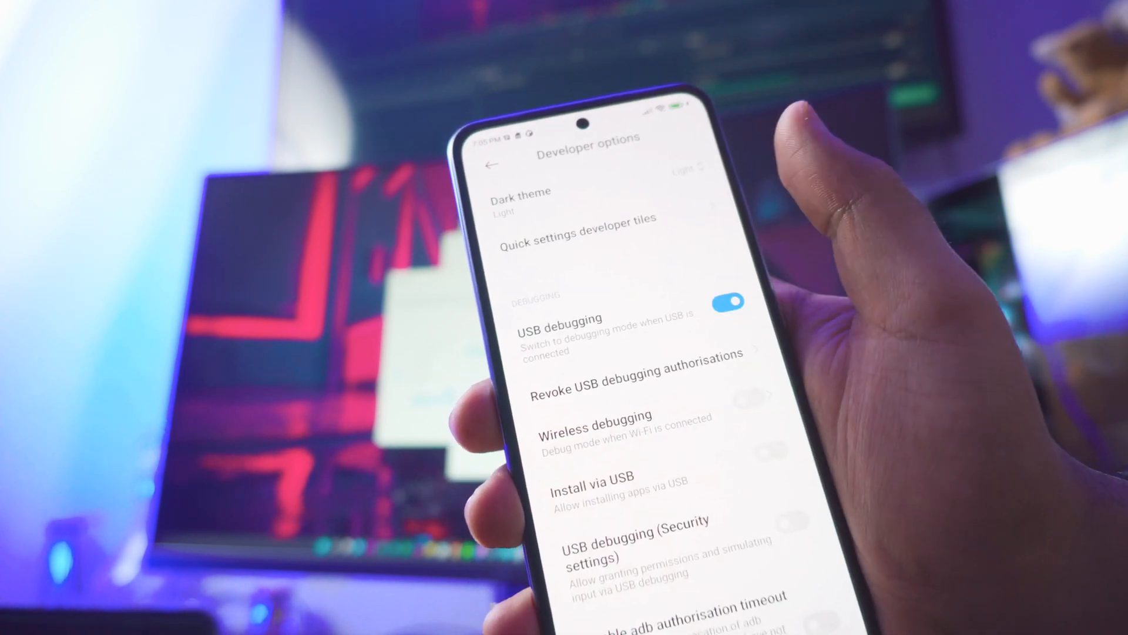
{"action": "left_click", "coordinate": [728, 301]}
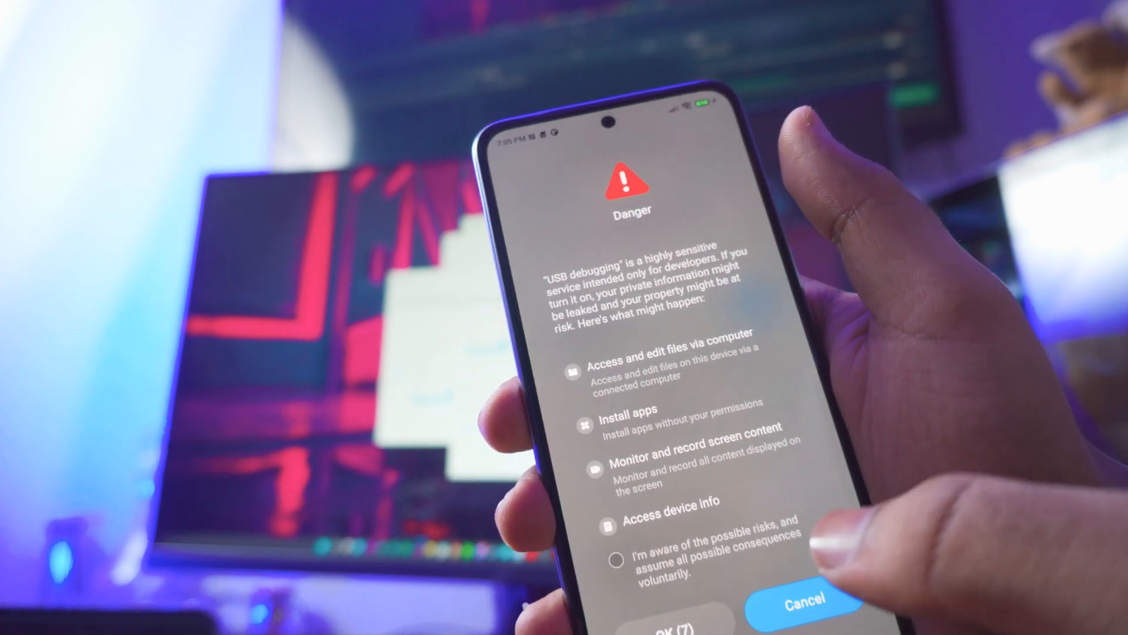
{"action": "left_click", "coordinate": [616, 561]}
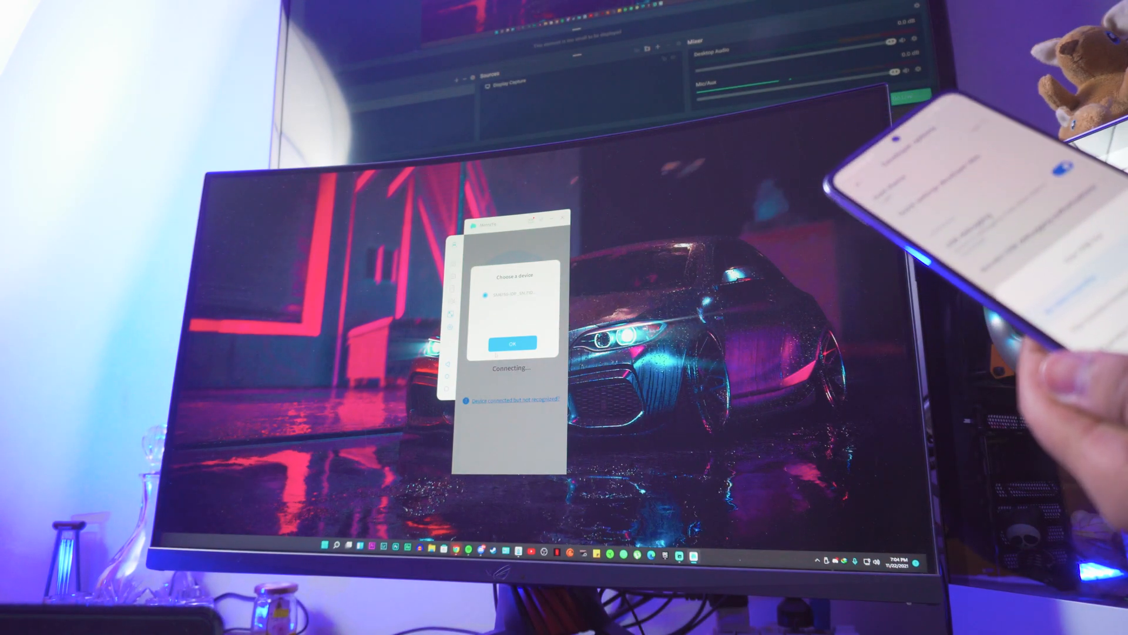
Confirm the Redmi Note 10 with OK to start permission detection
{"action": "left_click", "coordinate": [513, 341]}
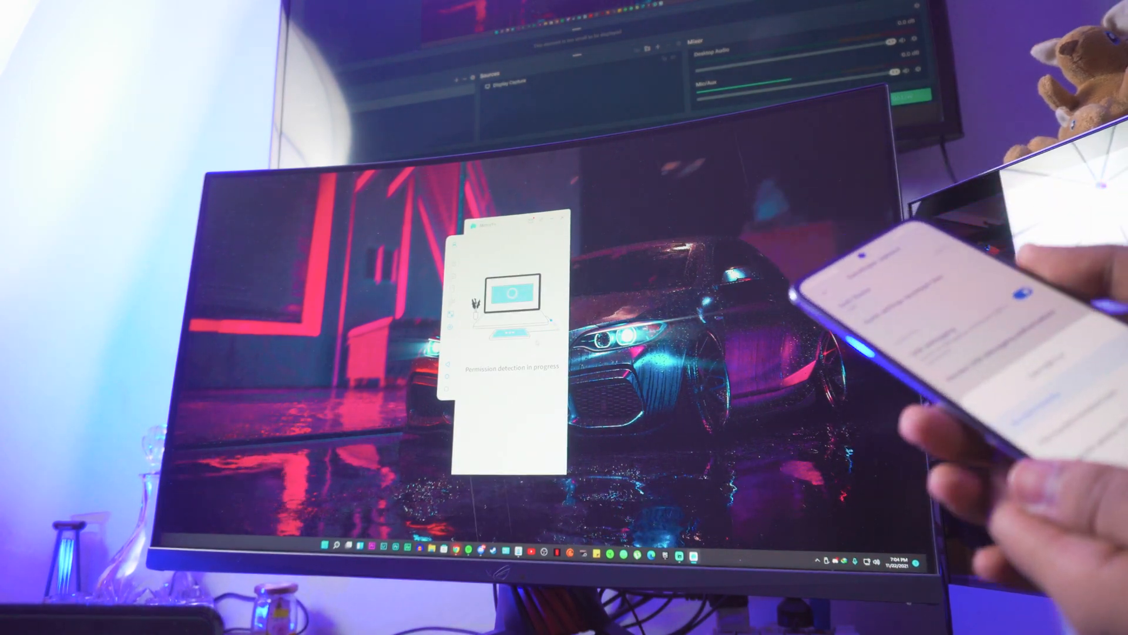